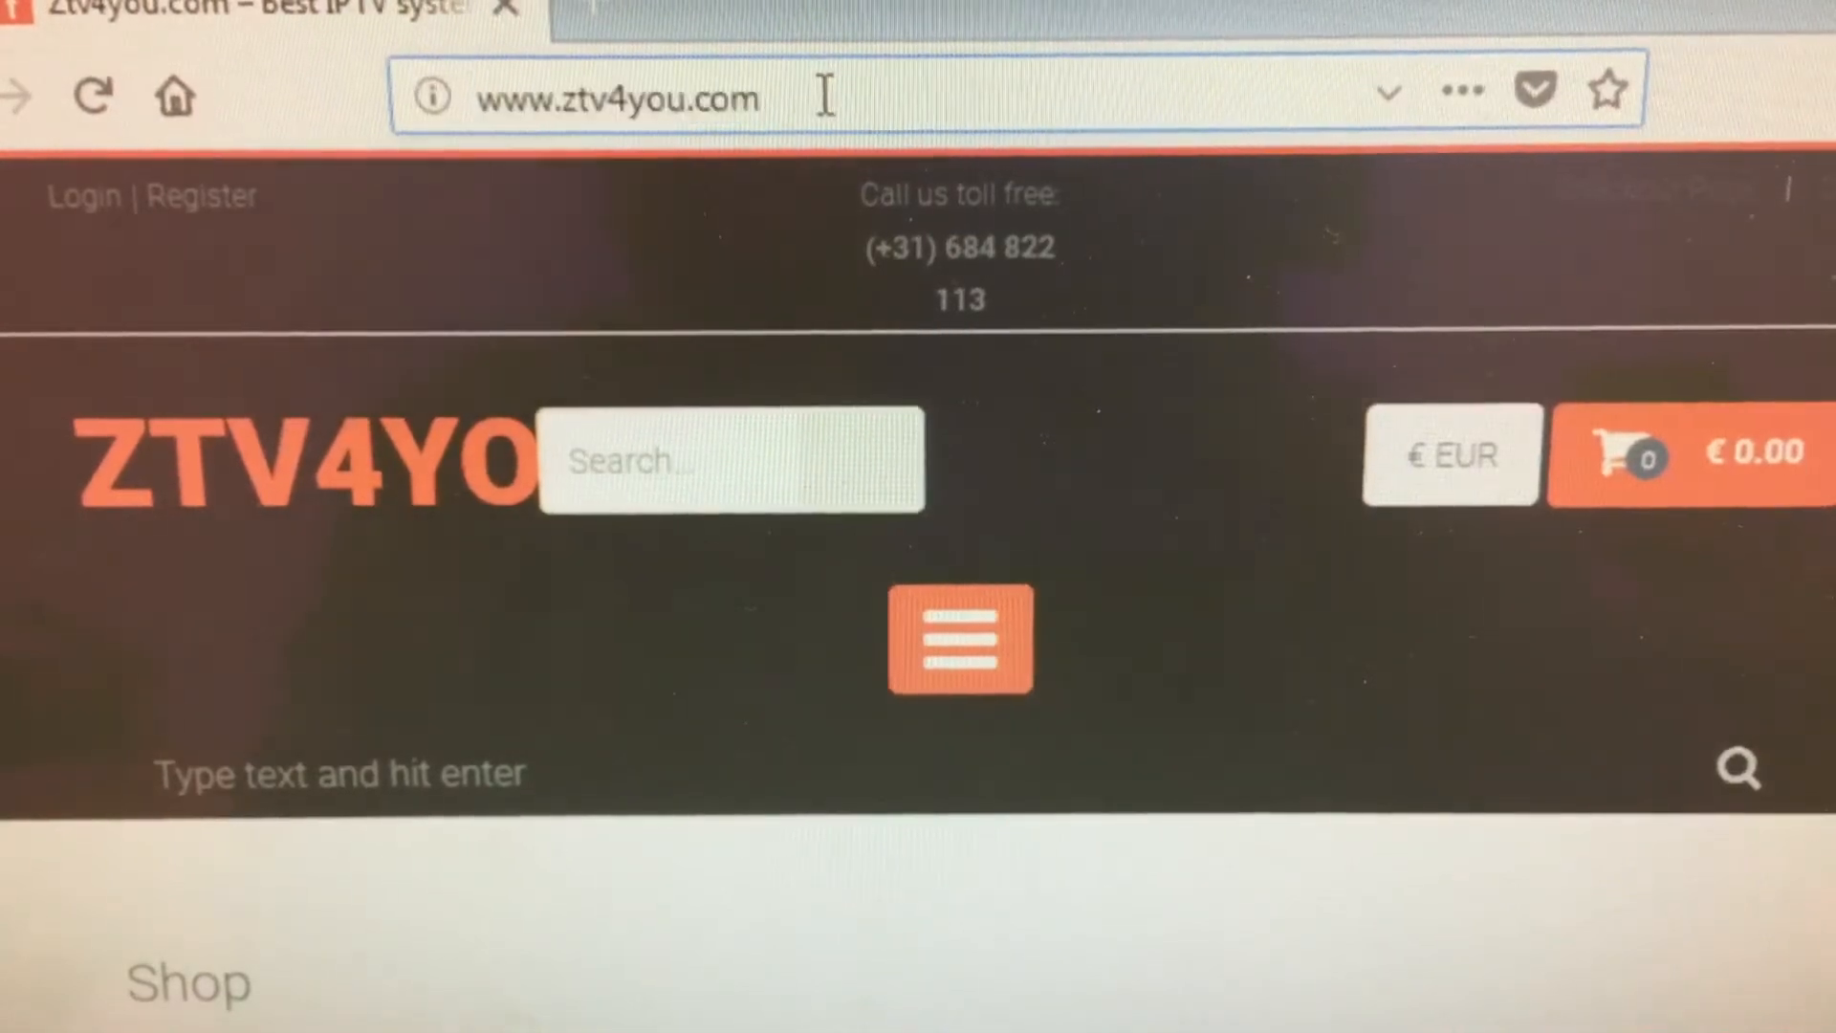
click(614, 98)
text(/)
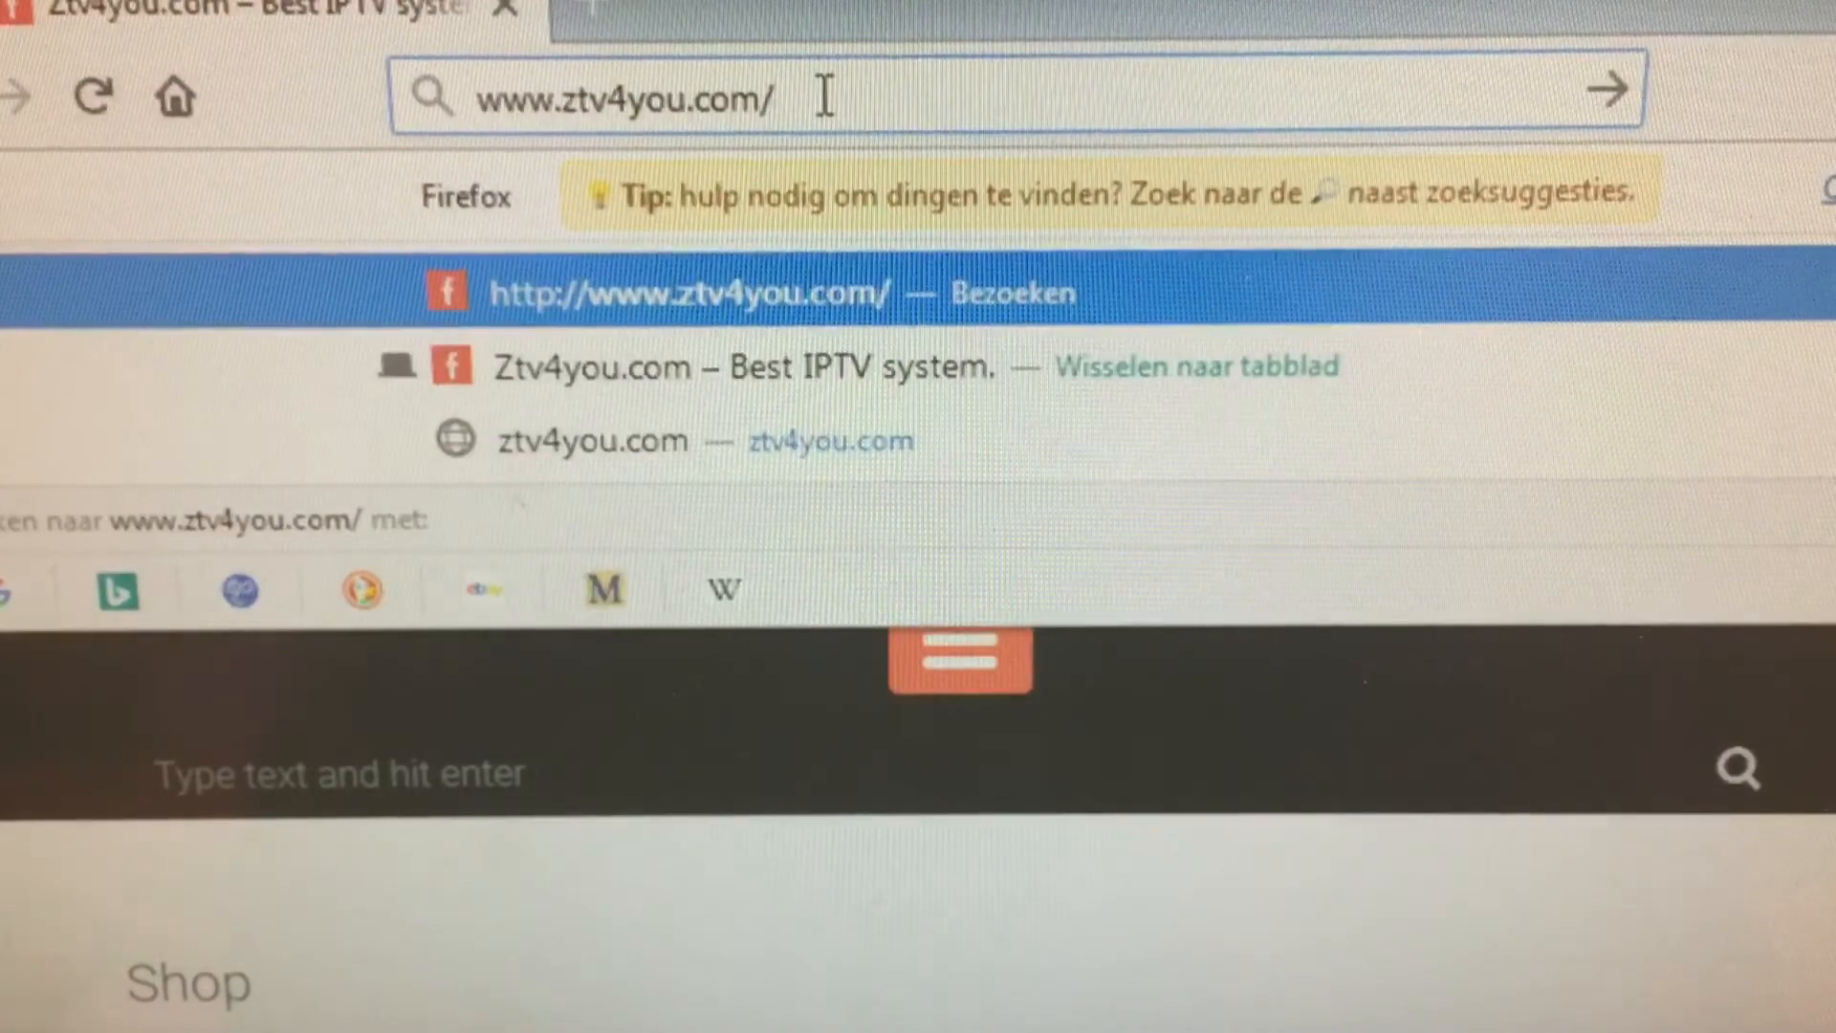
text(mag250.)
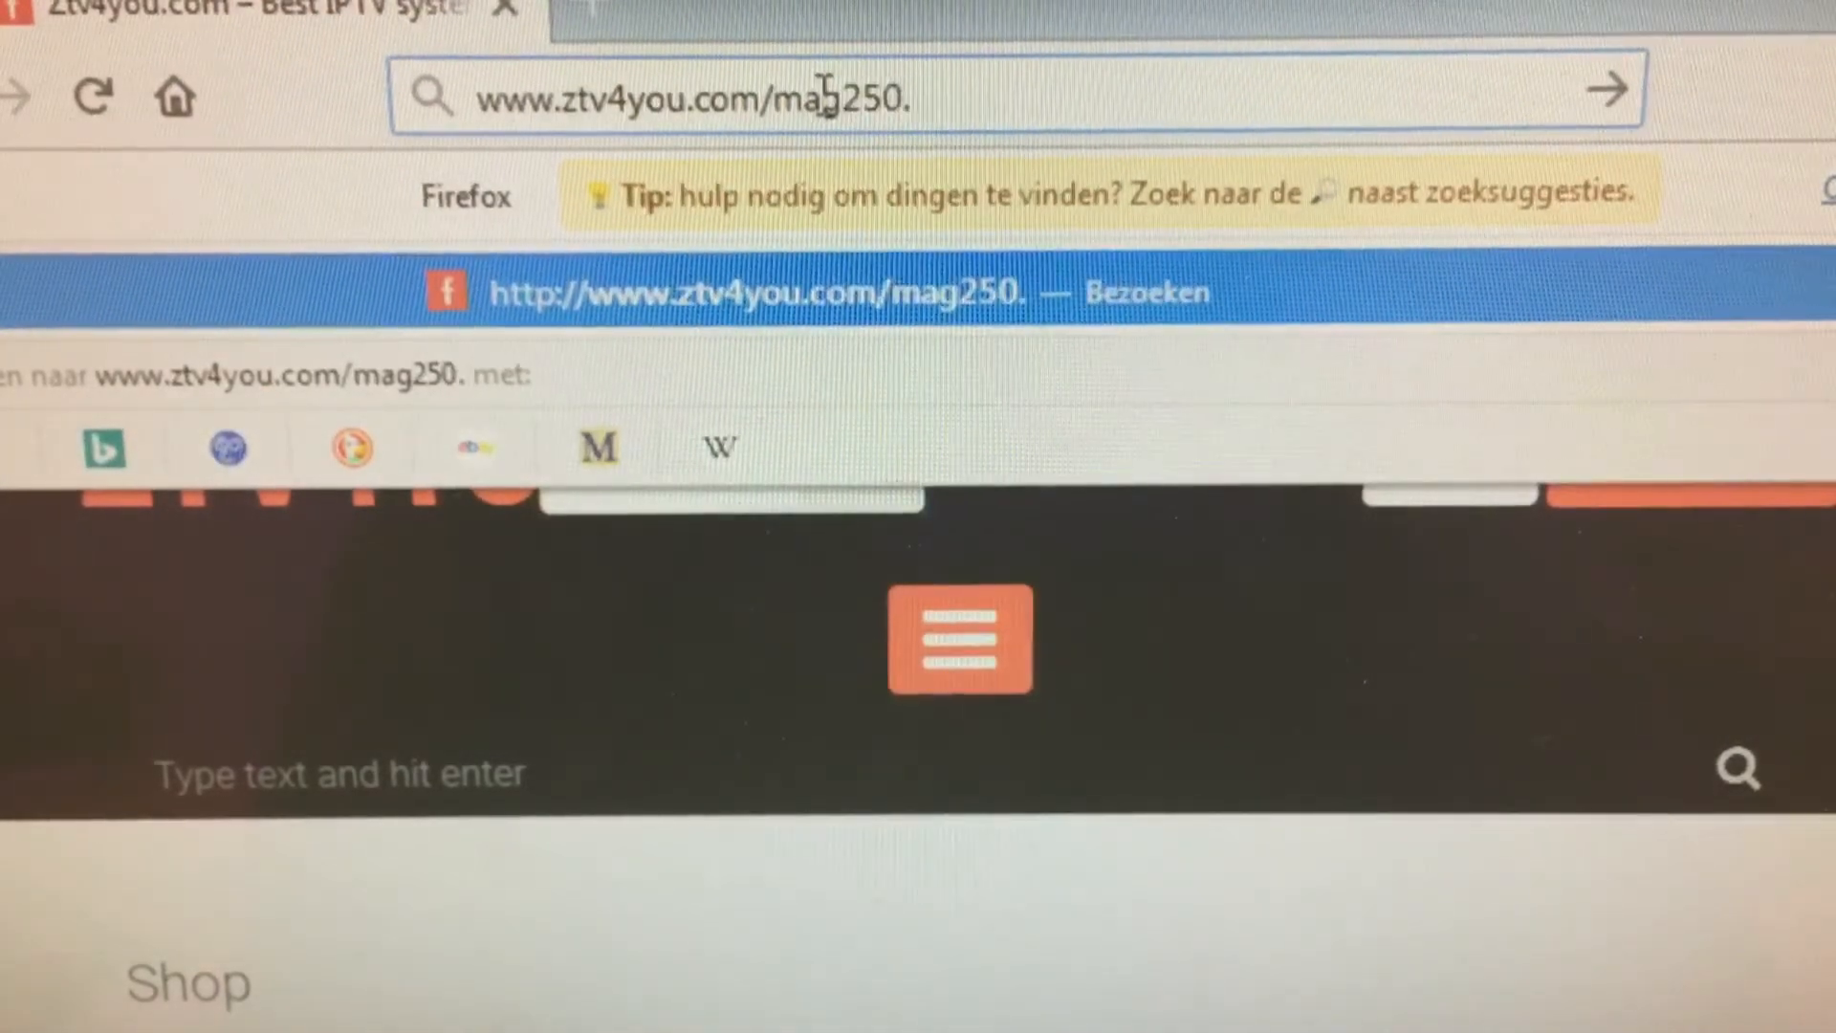
text(zip)
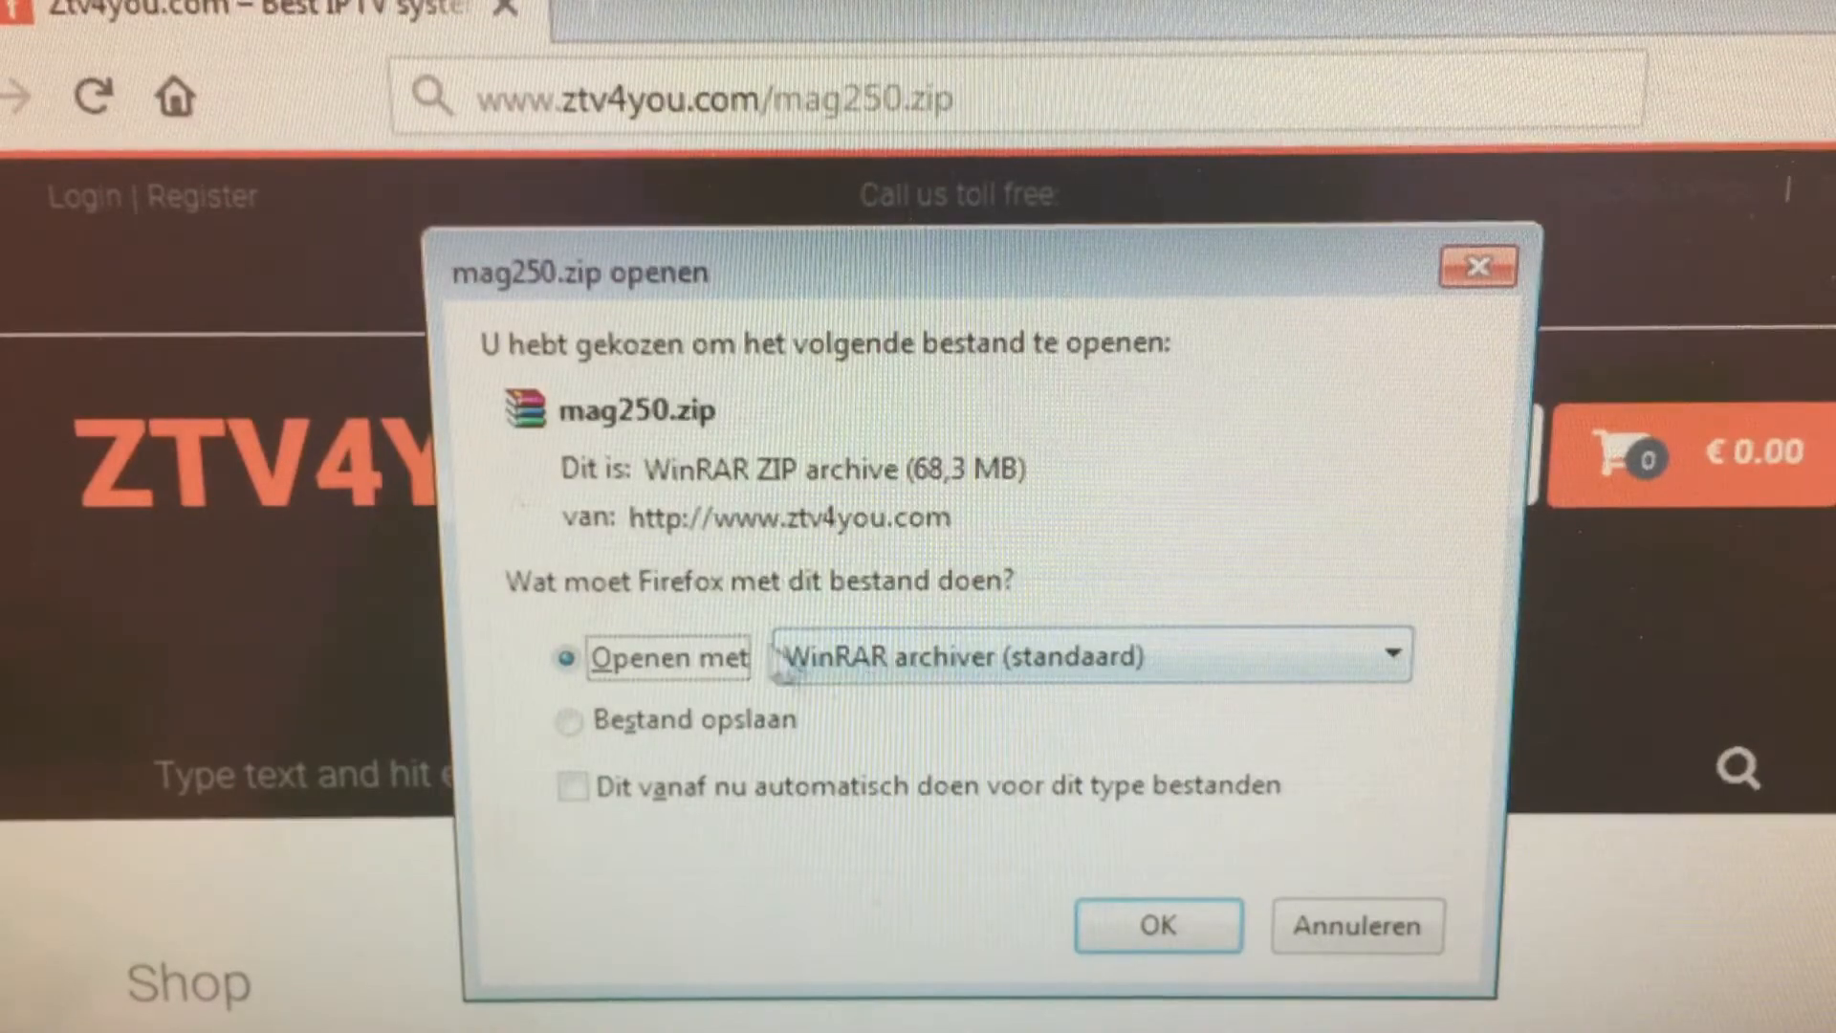
- Keep 'Openen met WinRAR archiver' for the 68.3 MB file and open the finished mag250.zip
click(1155, 926)
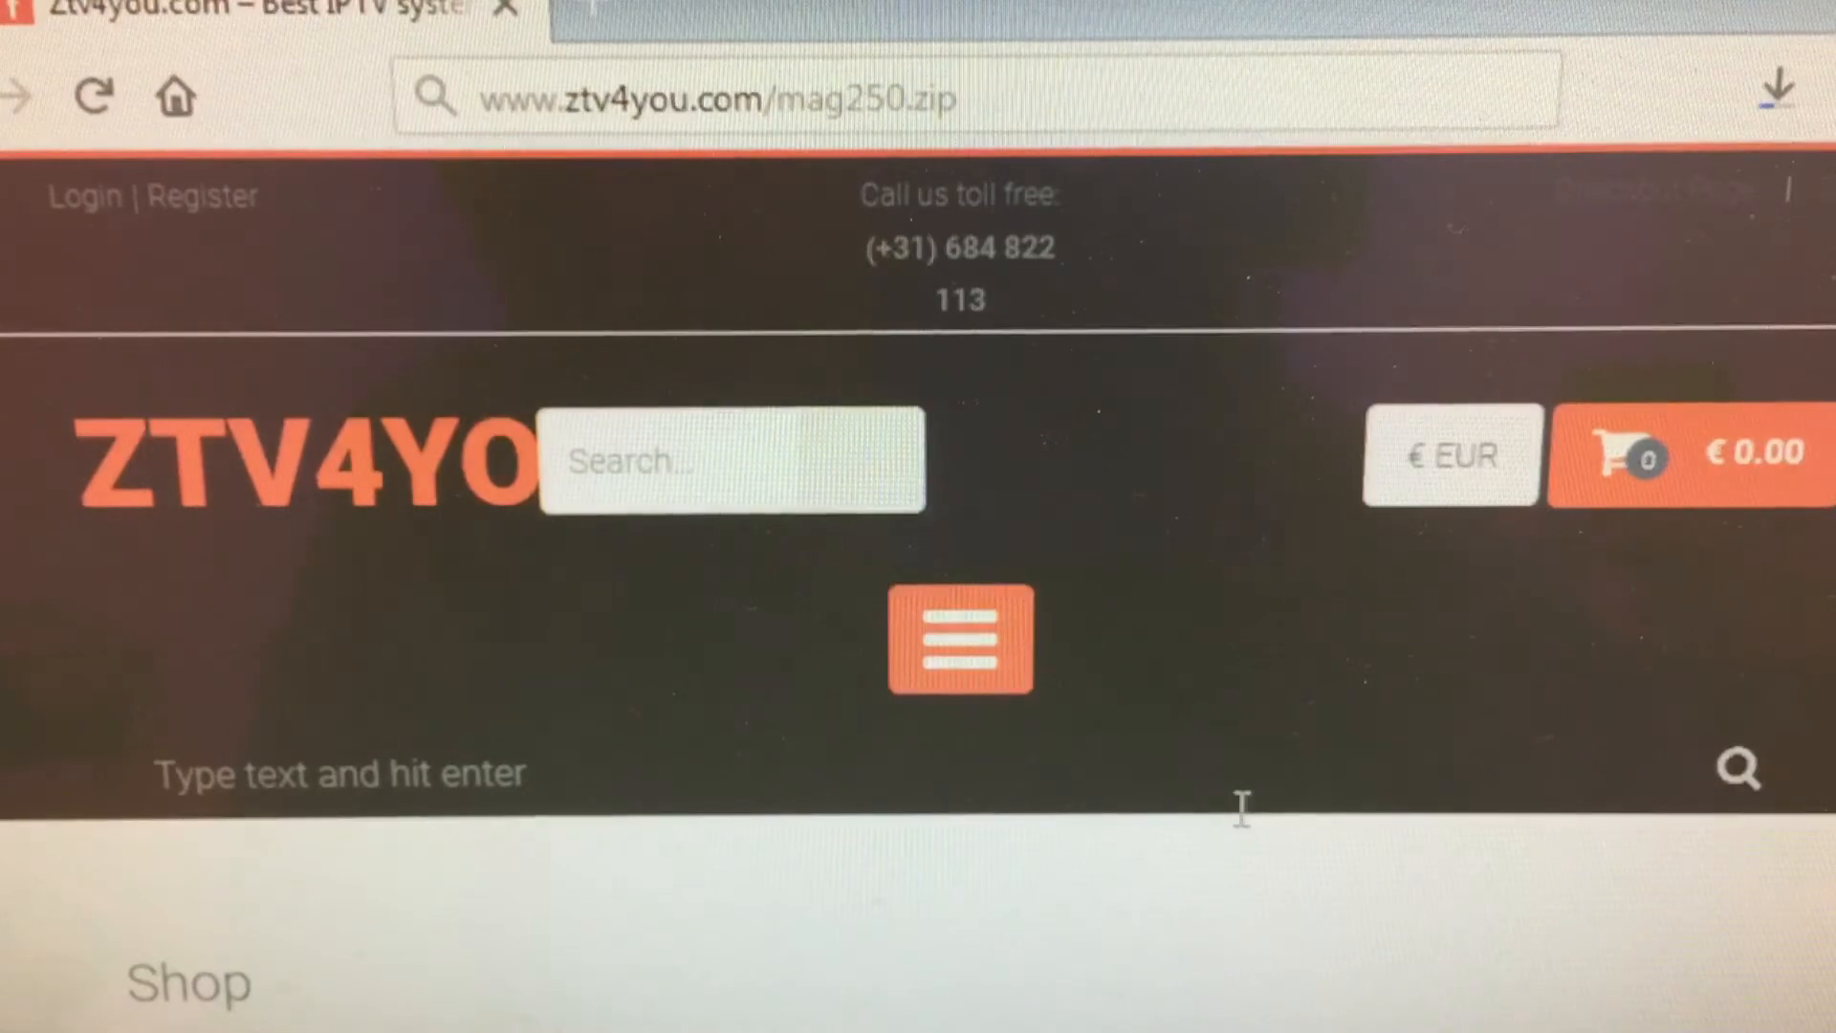
mouse_move(1089, 375)
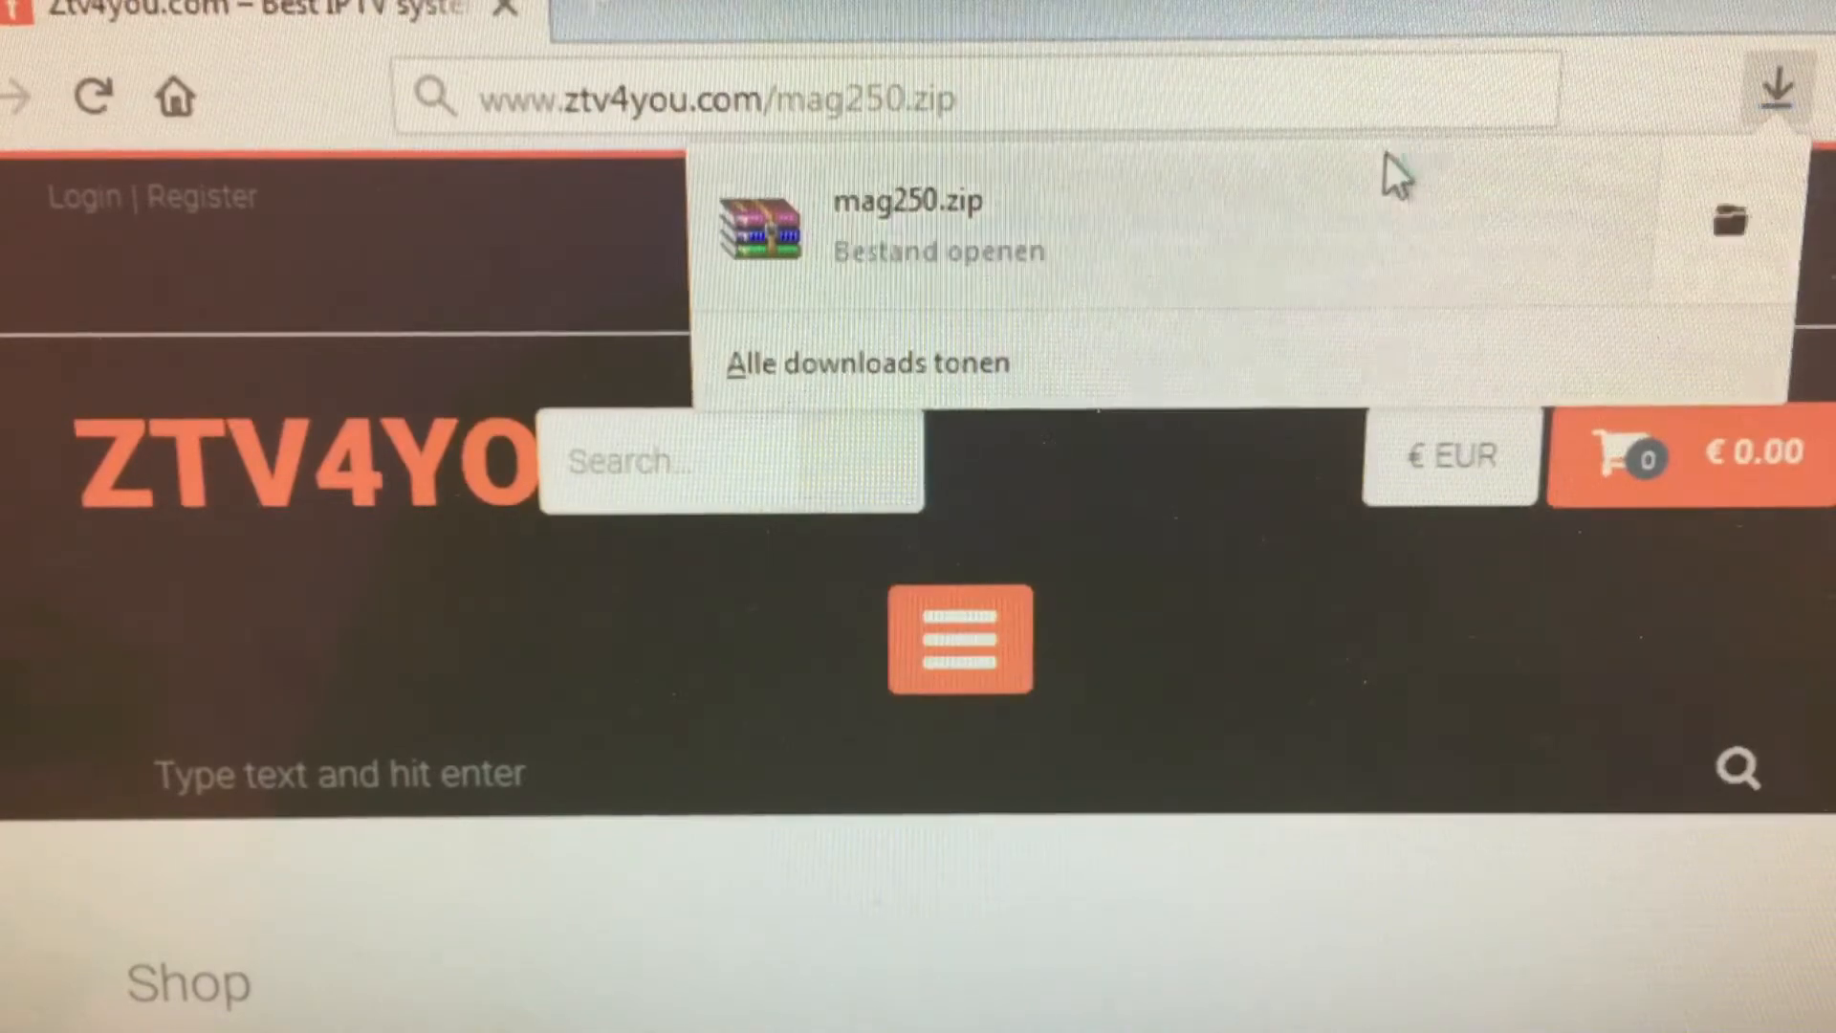
click(907, 228)
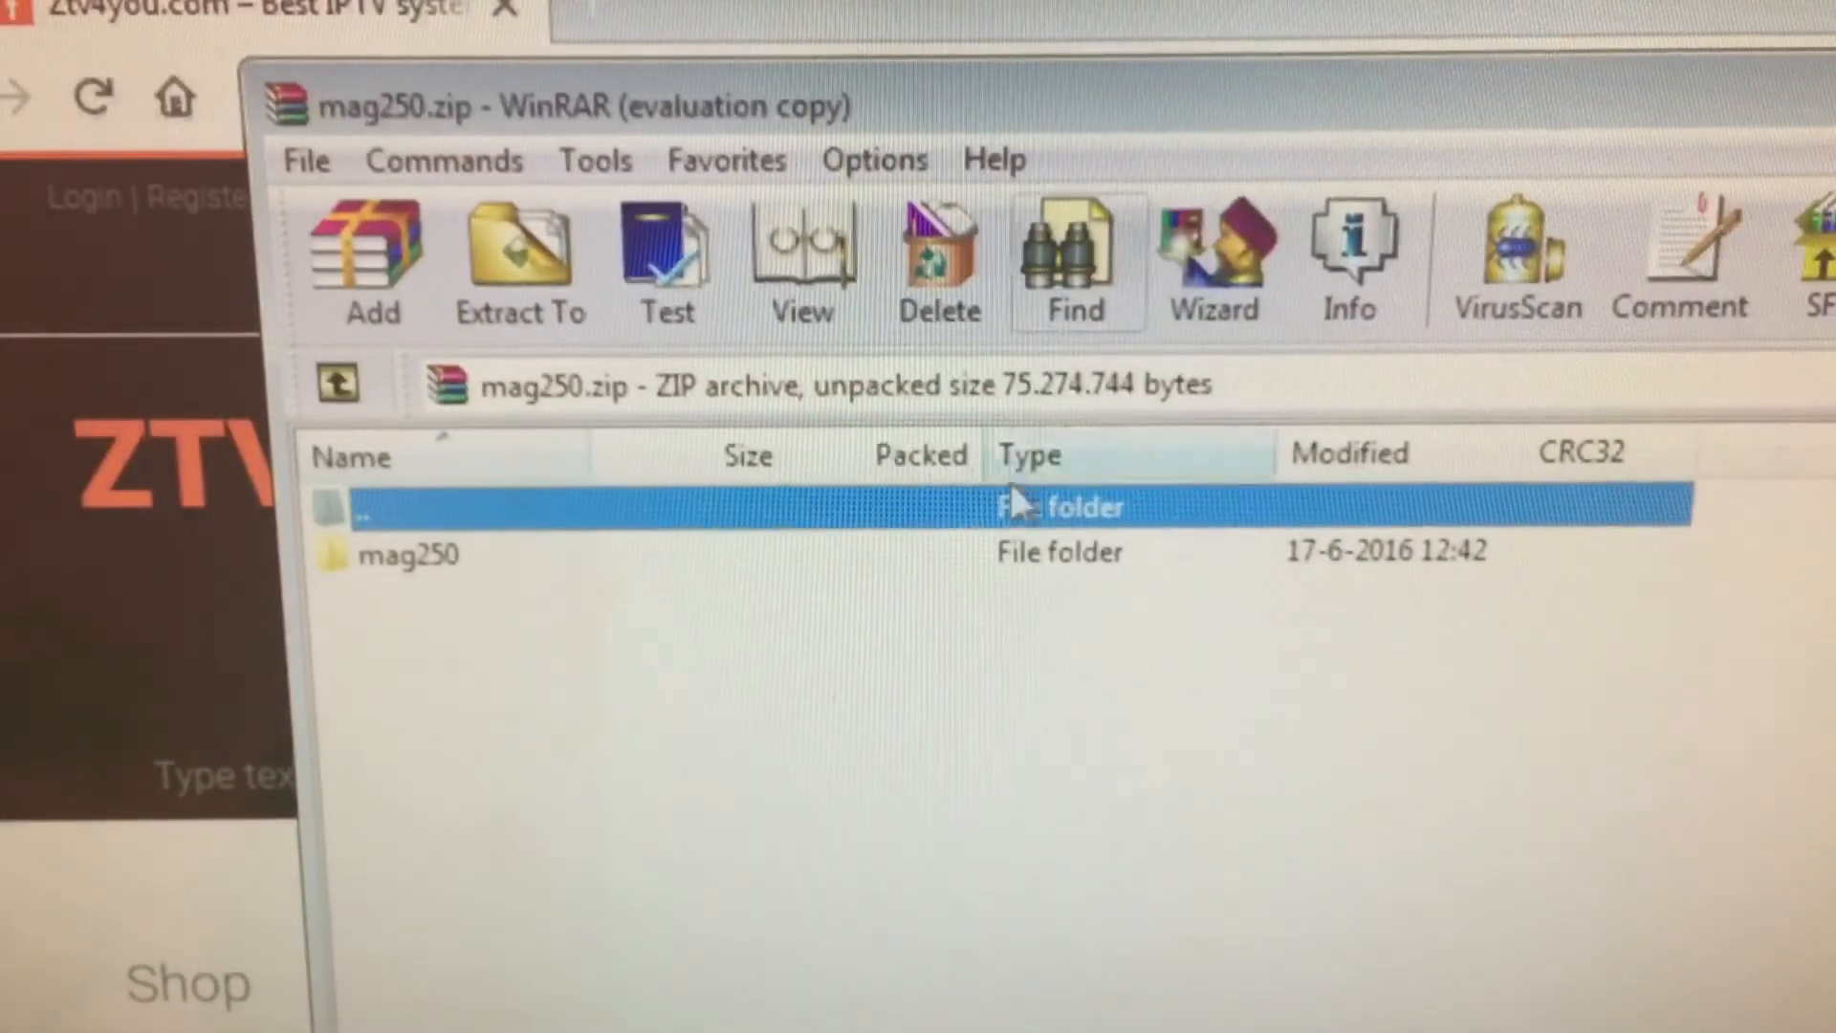
mouse_move(445, 581)
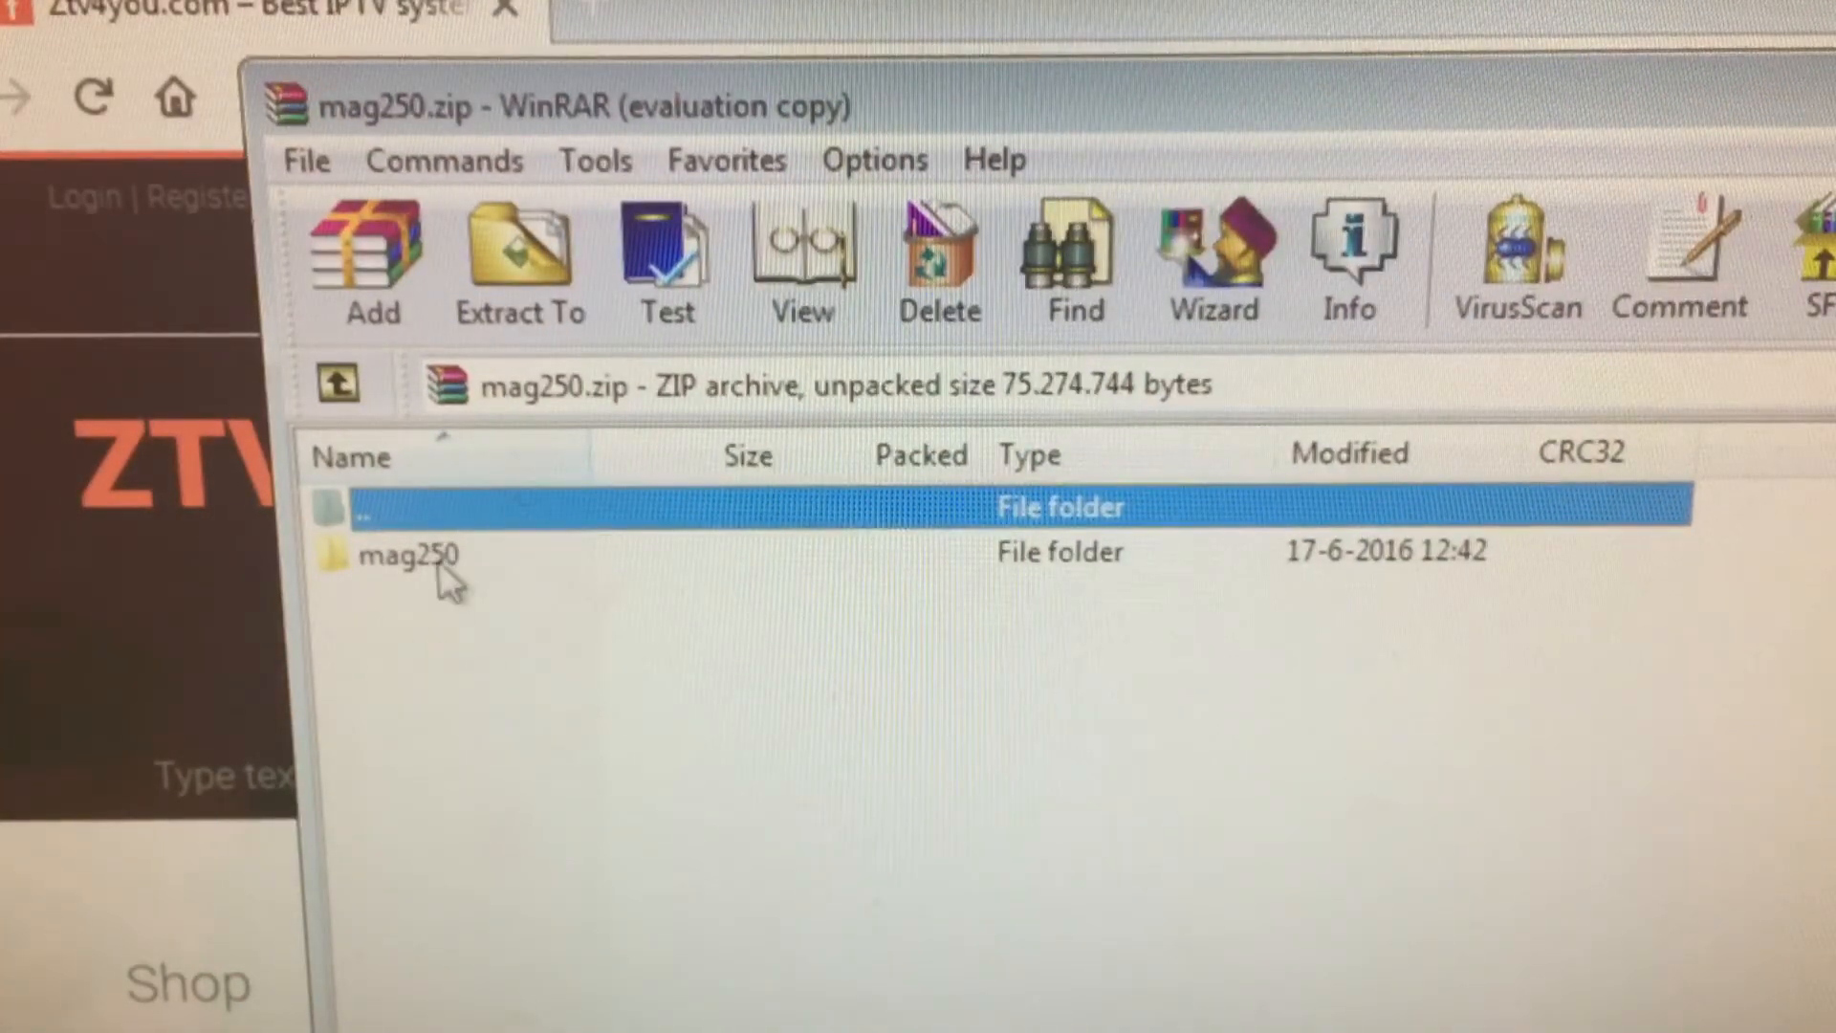
- Select the mag250 folder and bring up Extraction path and options
click(409, 555)
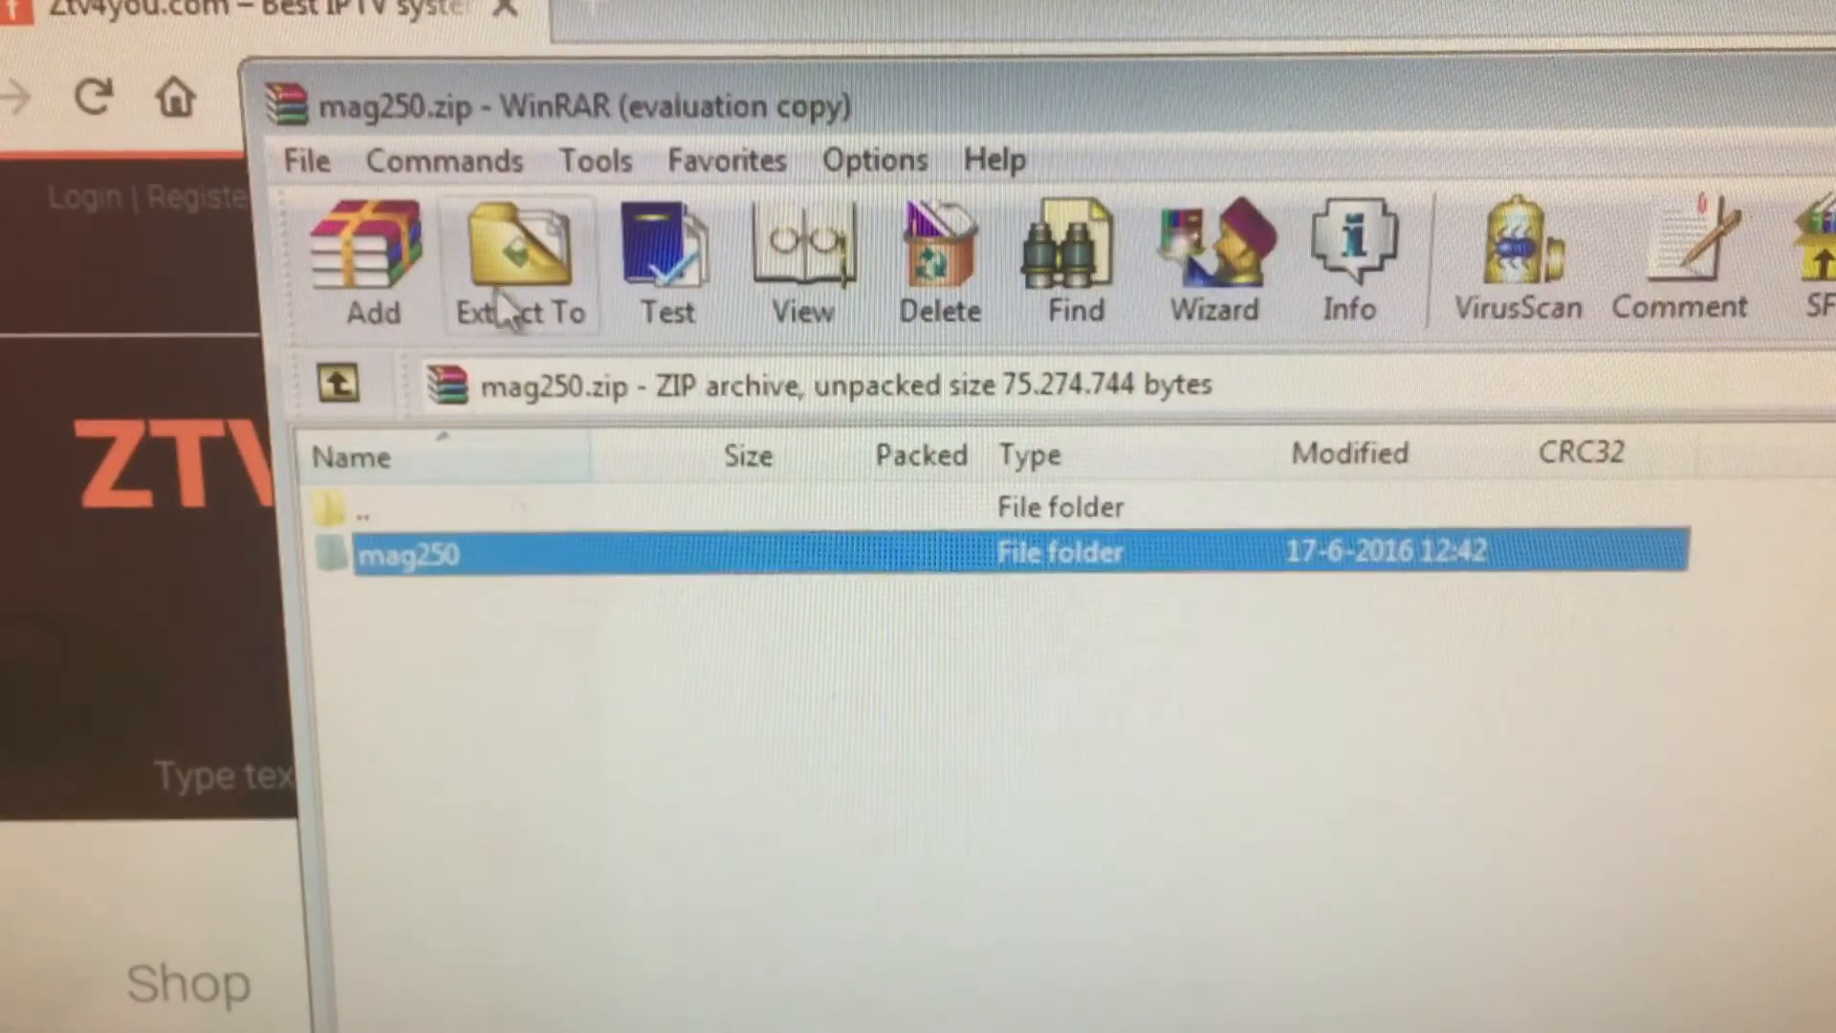
mouse_move(518, 264)
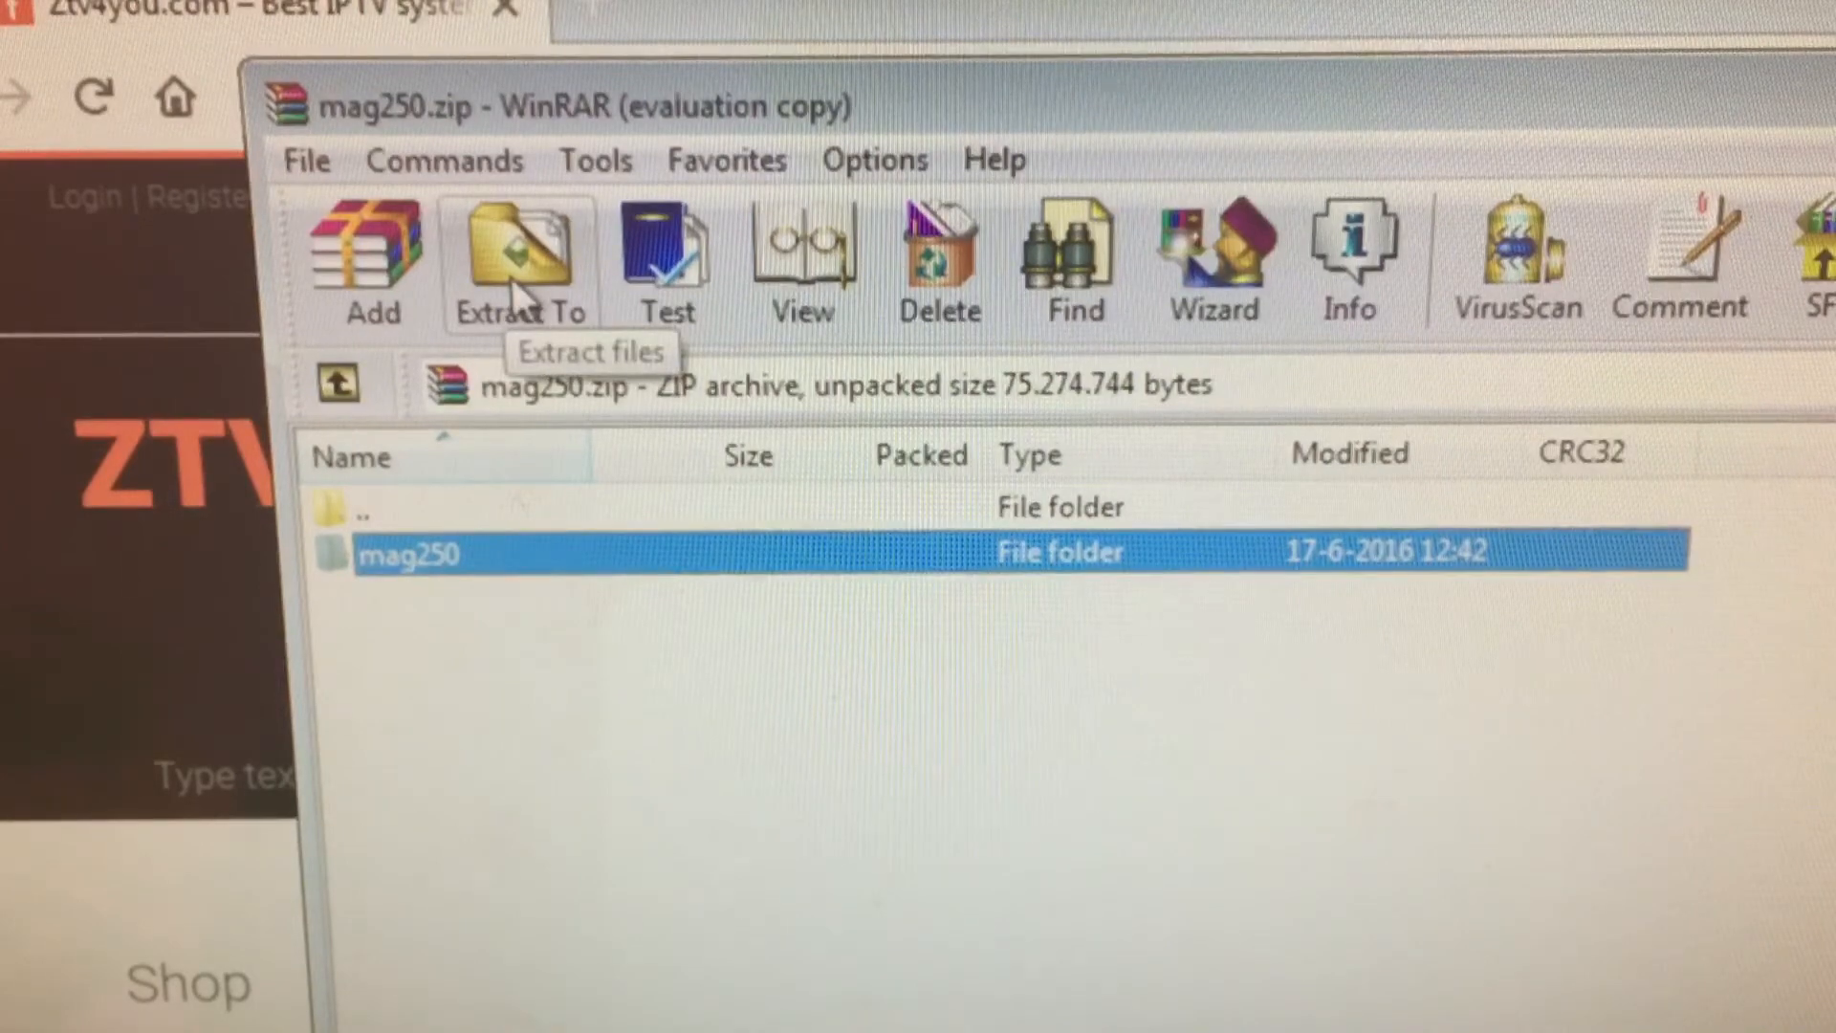
click(517, 252)
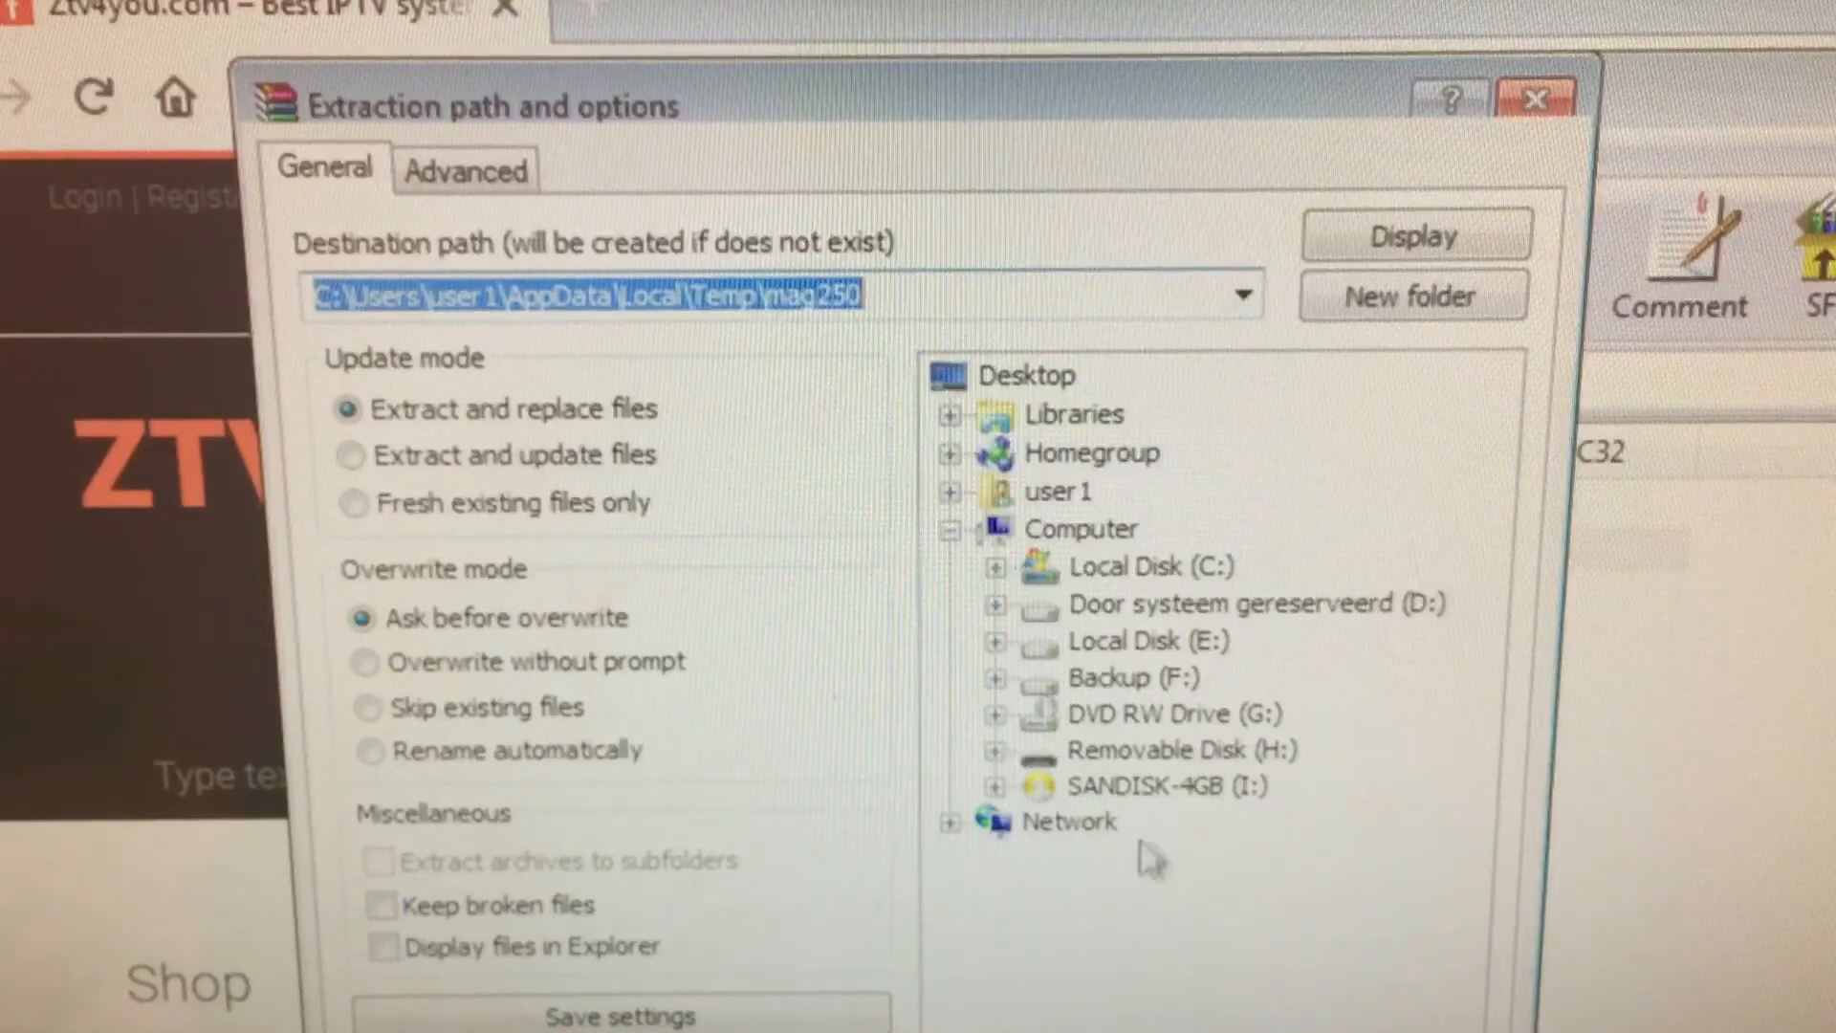
- Extract mag250 to the SANDISK-4GB (I:) drive so the path reads I:\
click(1165, 786)
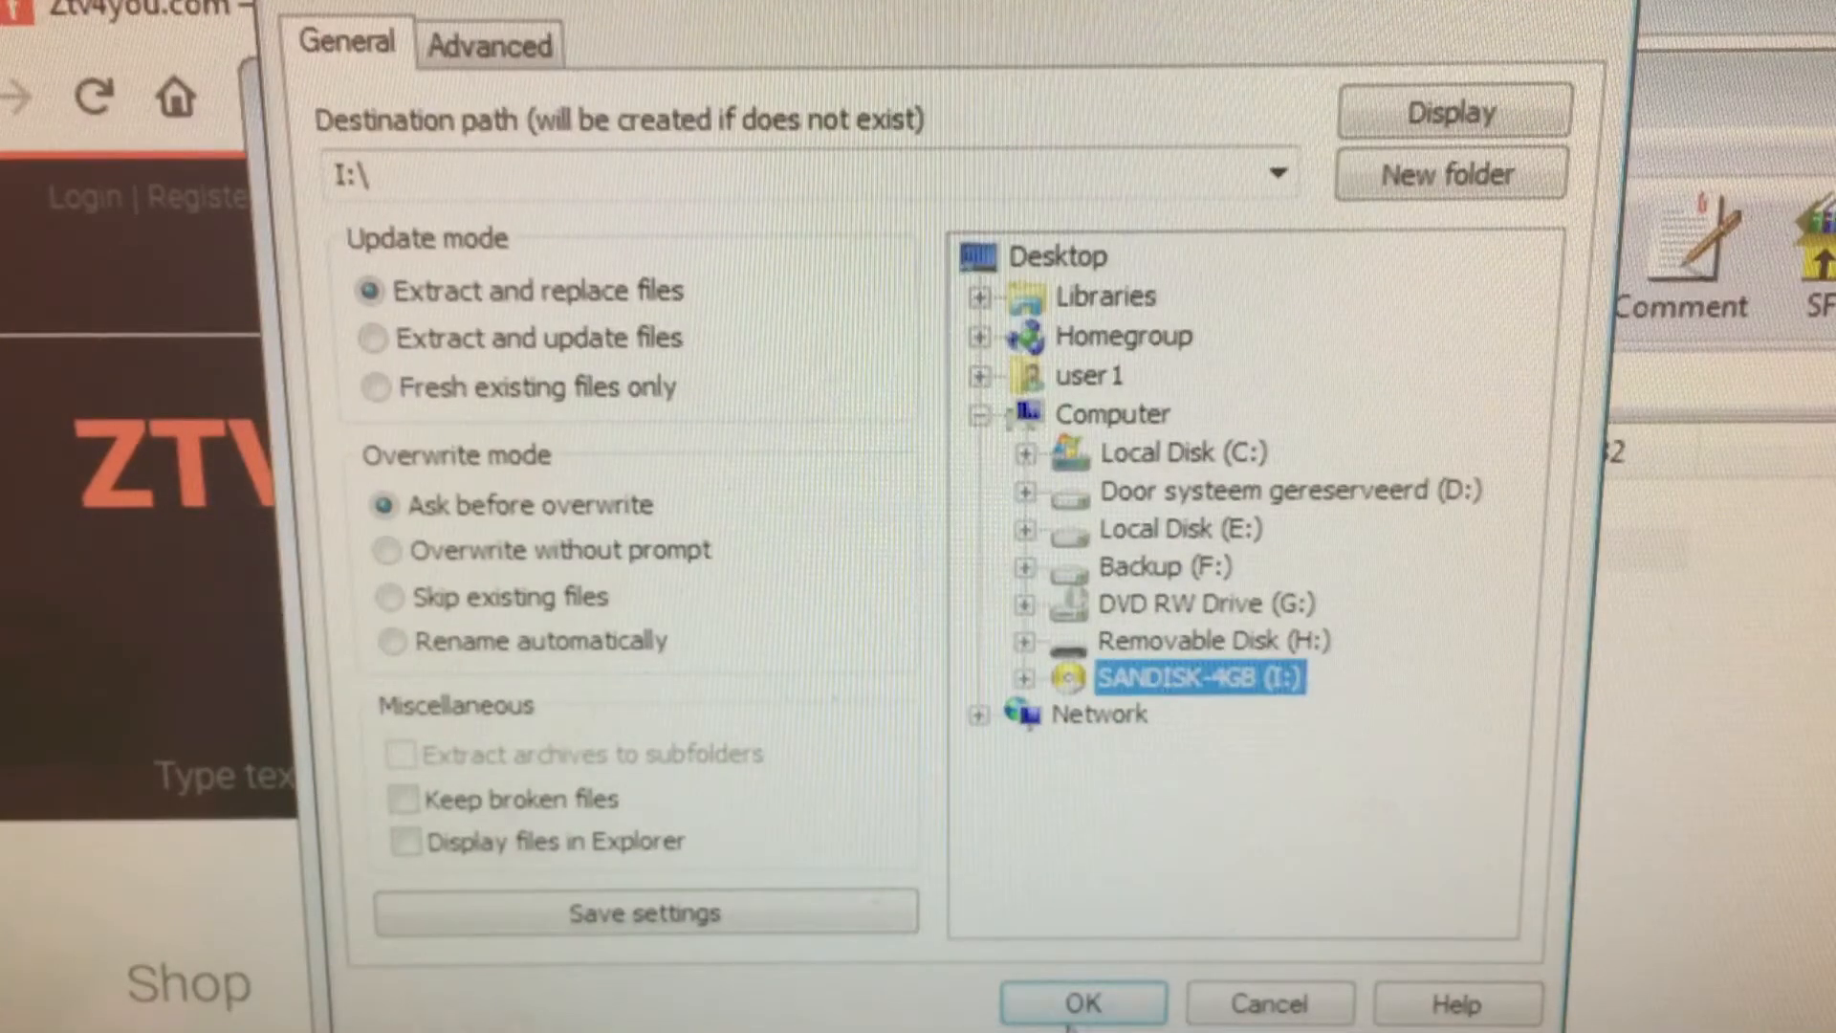
click(1079, 1004)
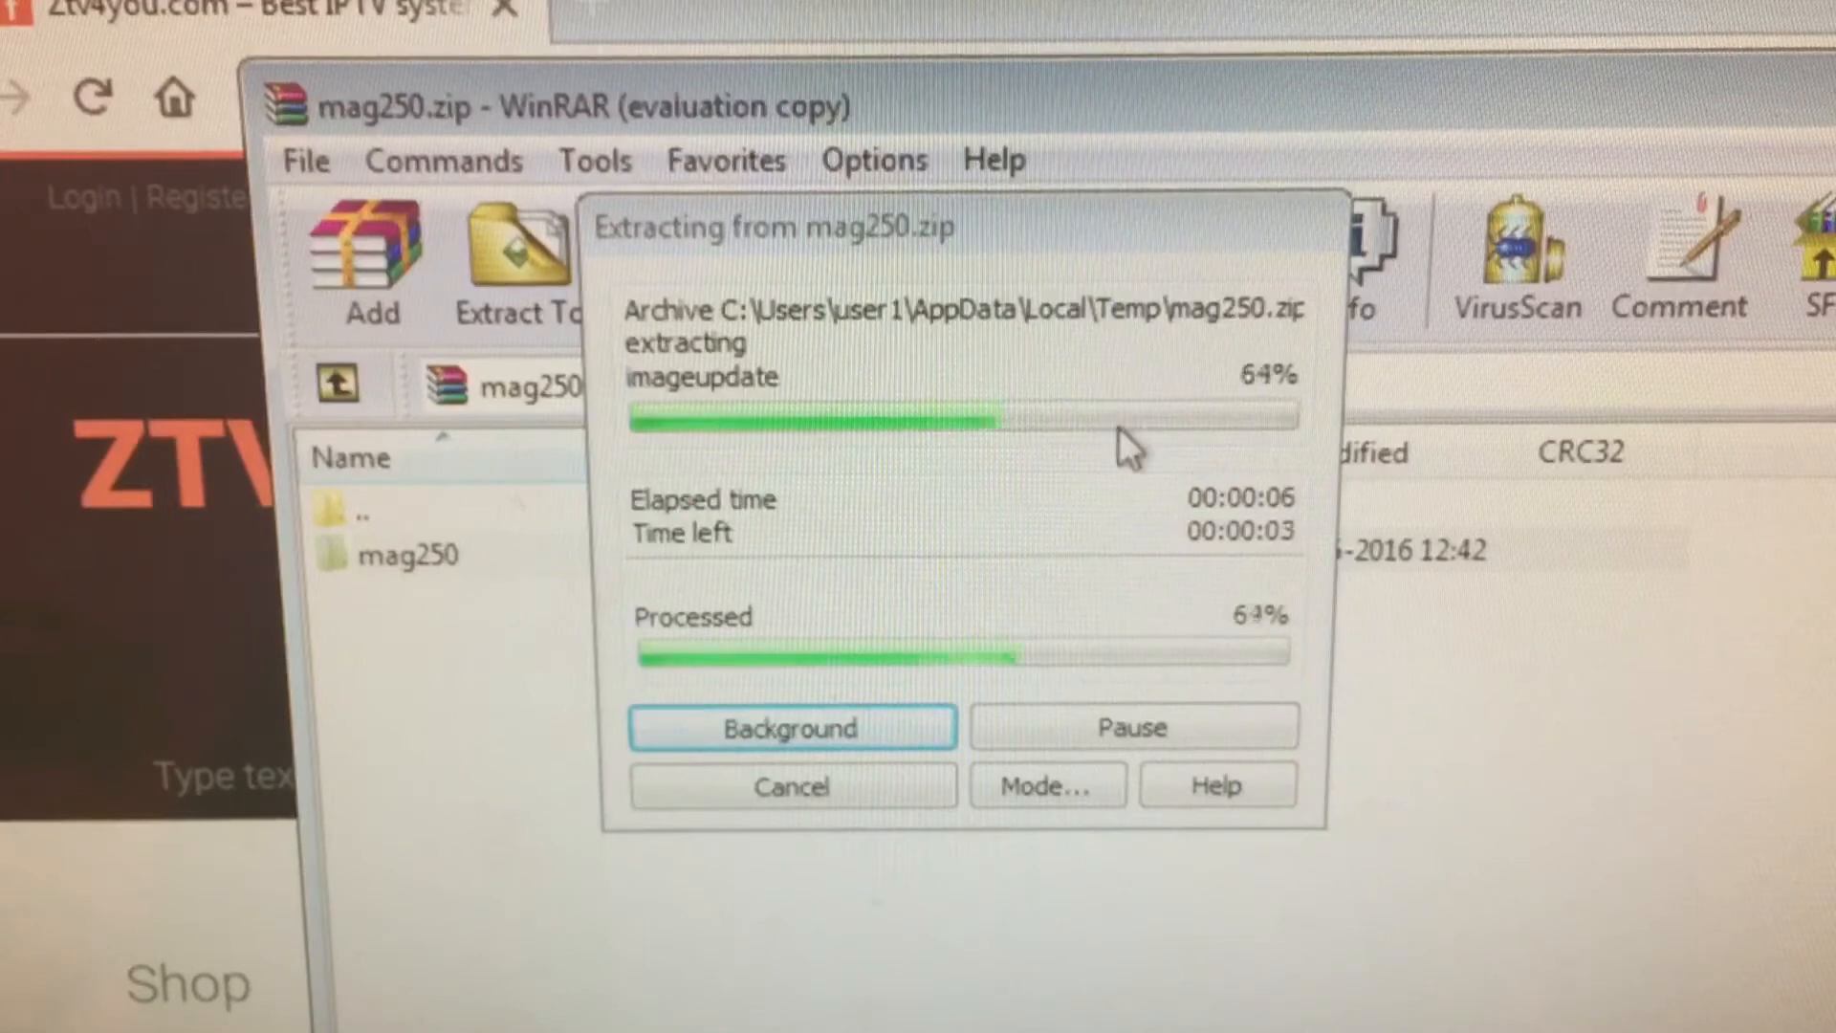
mouse_move(1030, 536)
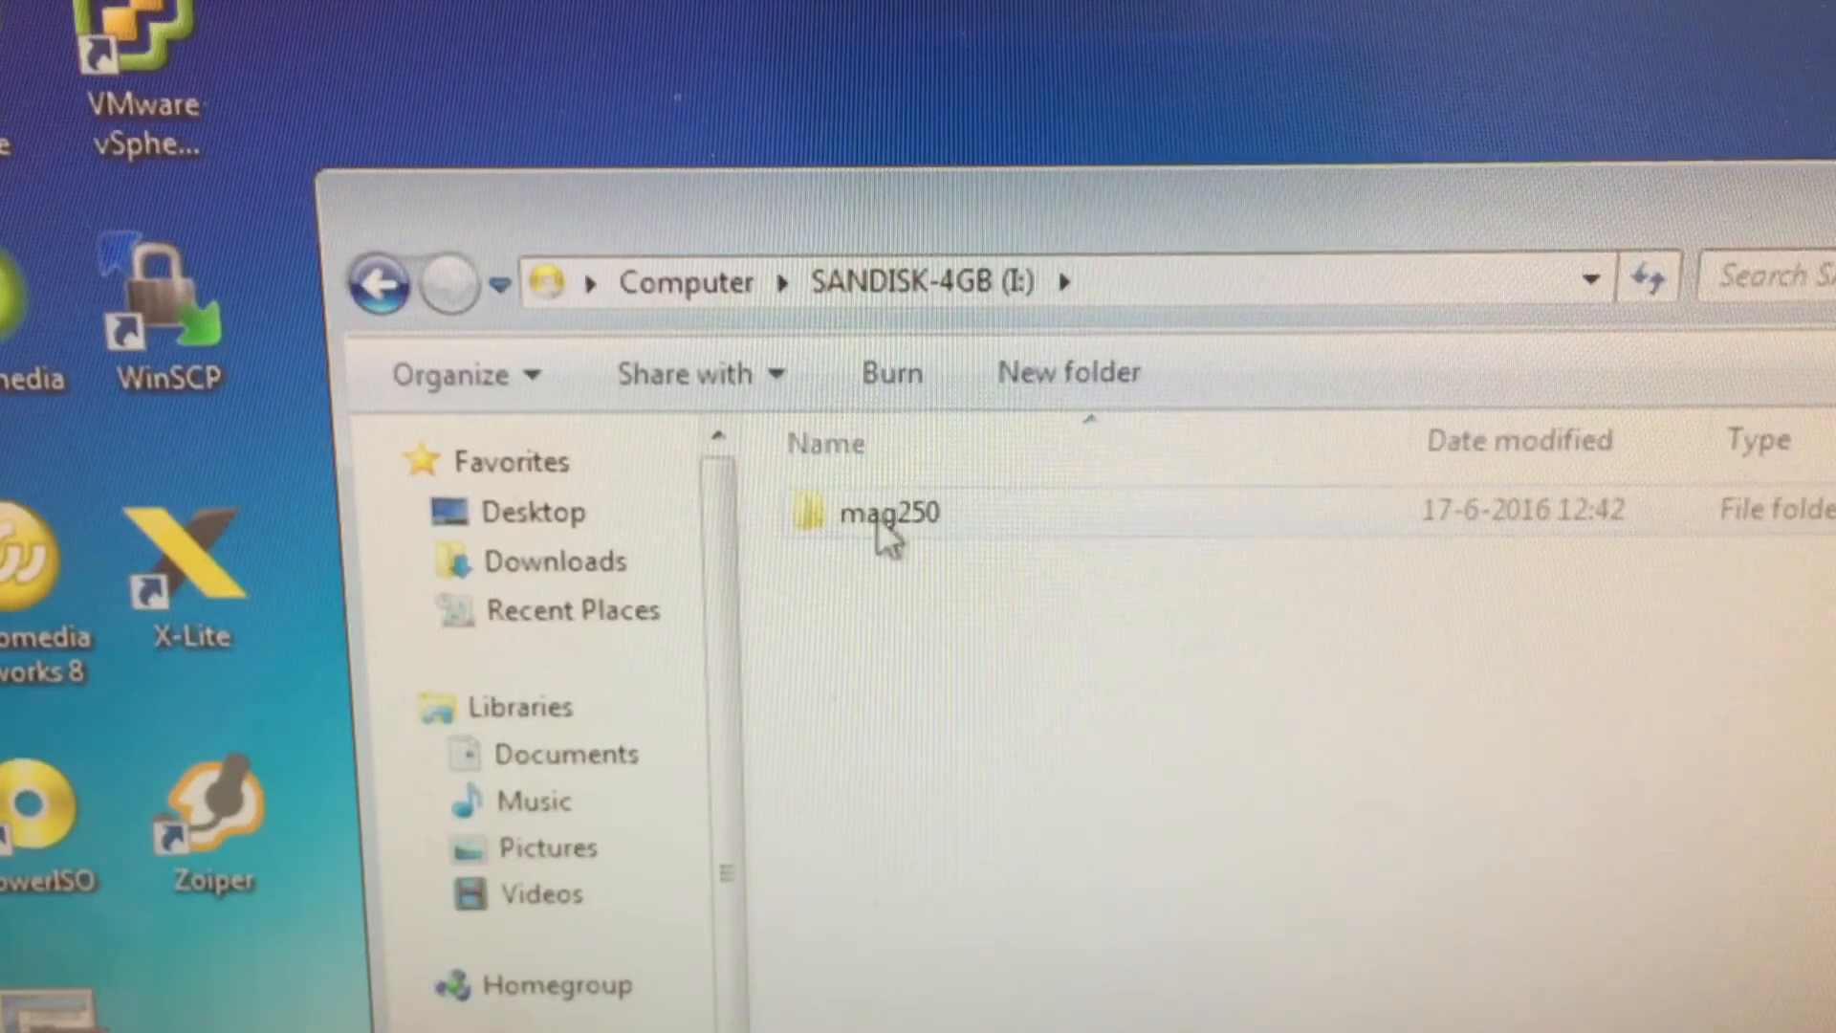
double_click(889, 512)
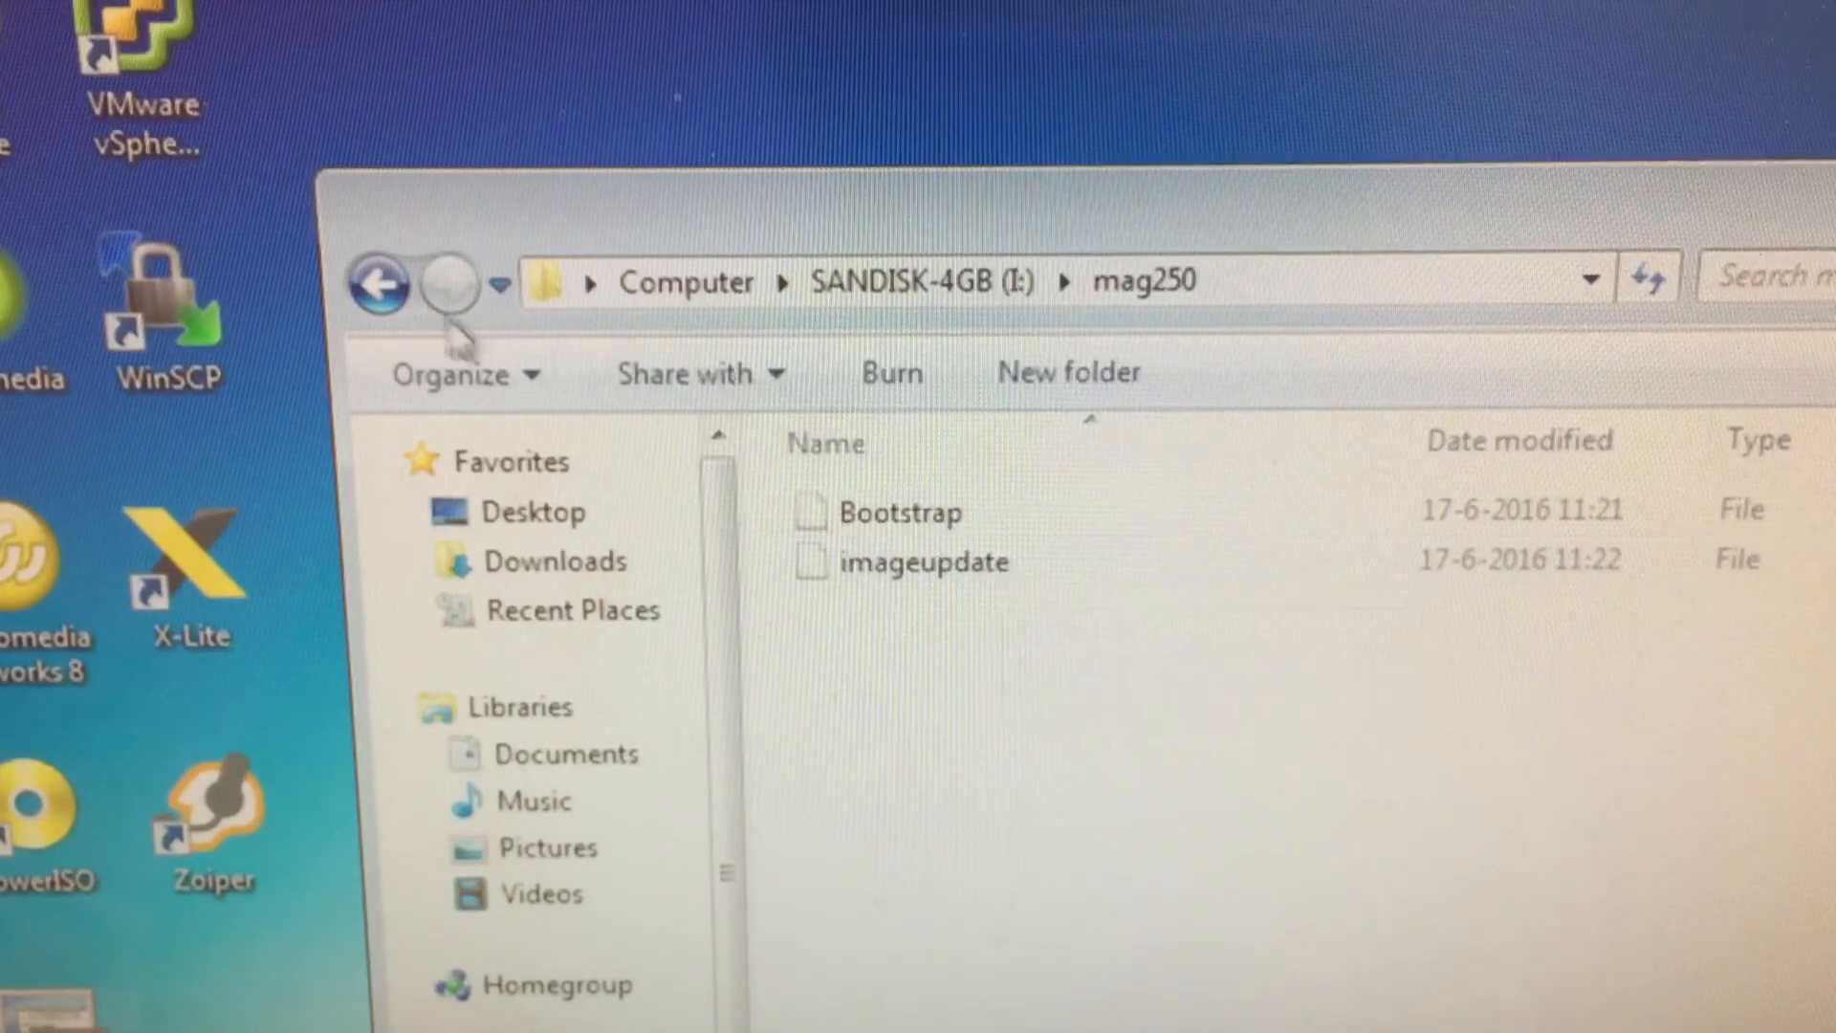
click(377, 283)
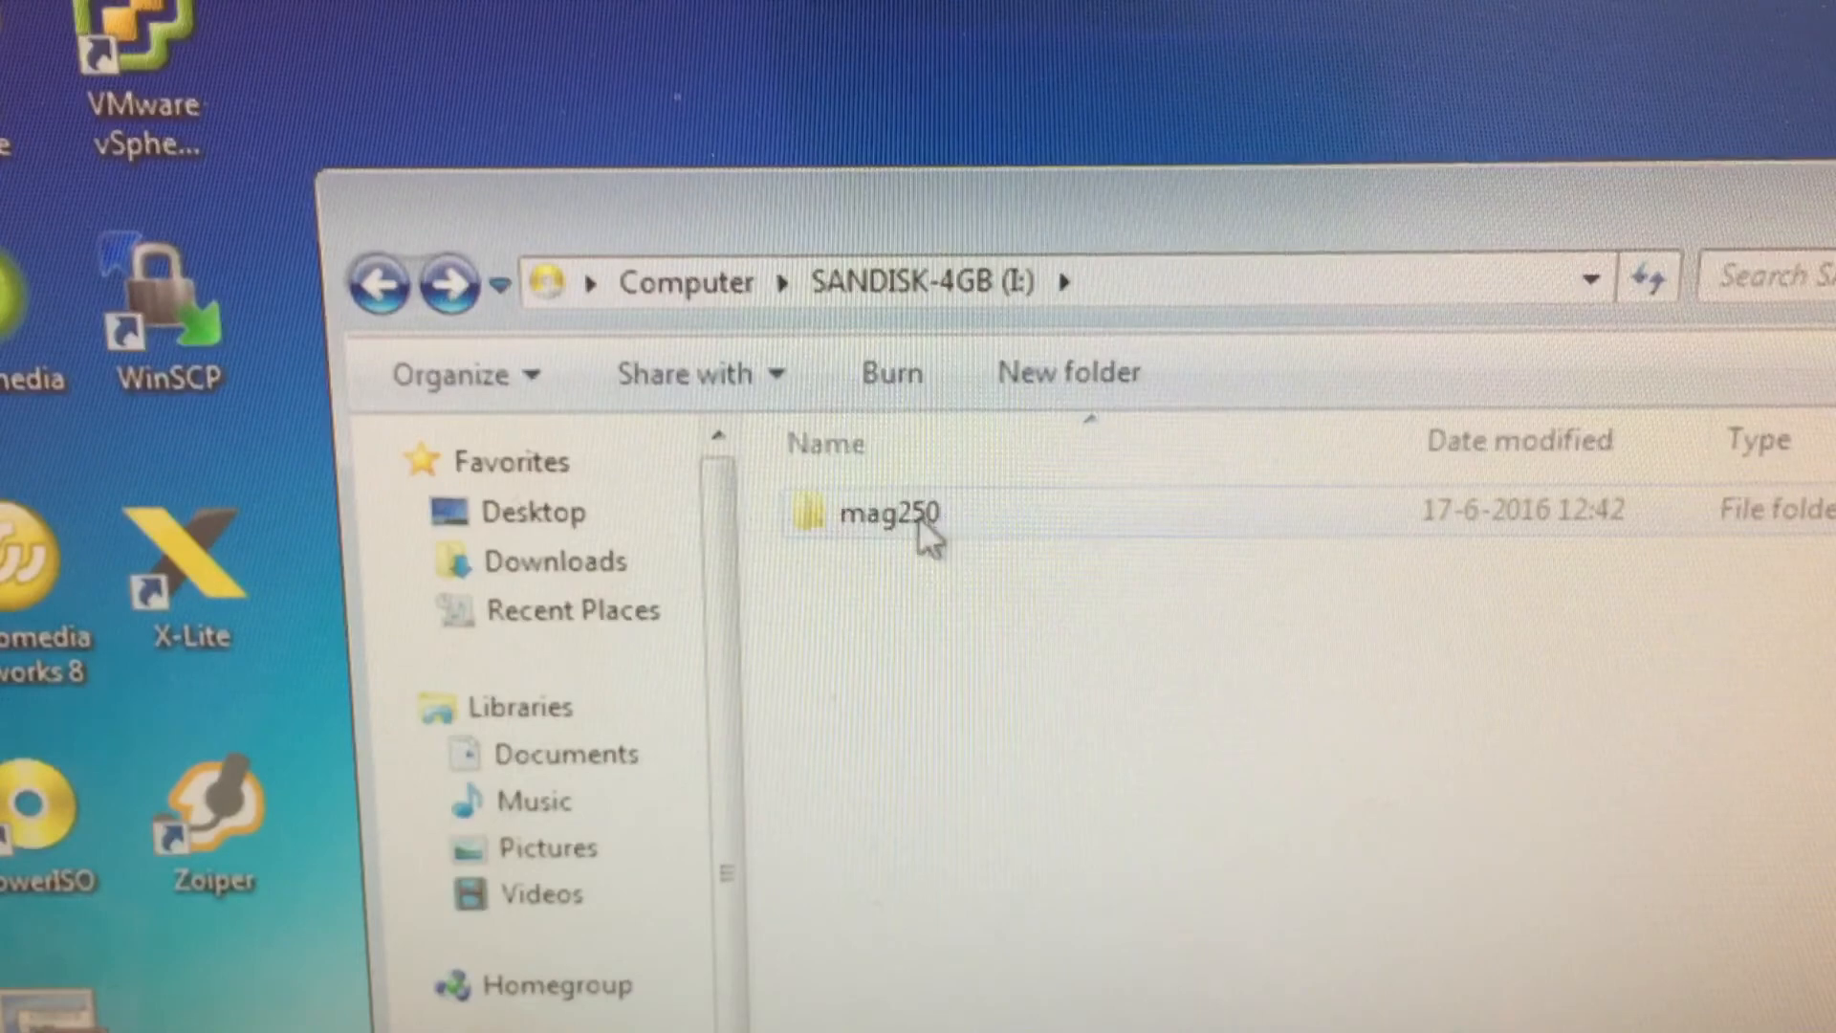
mouse_move(961, 540)
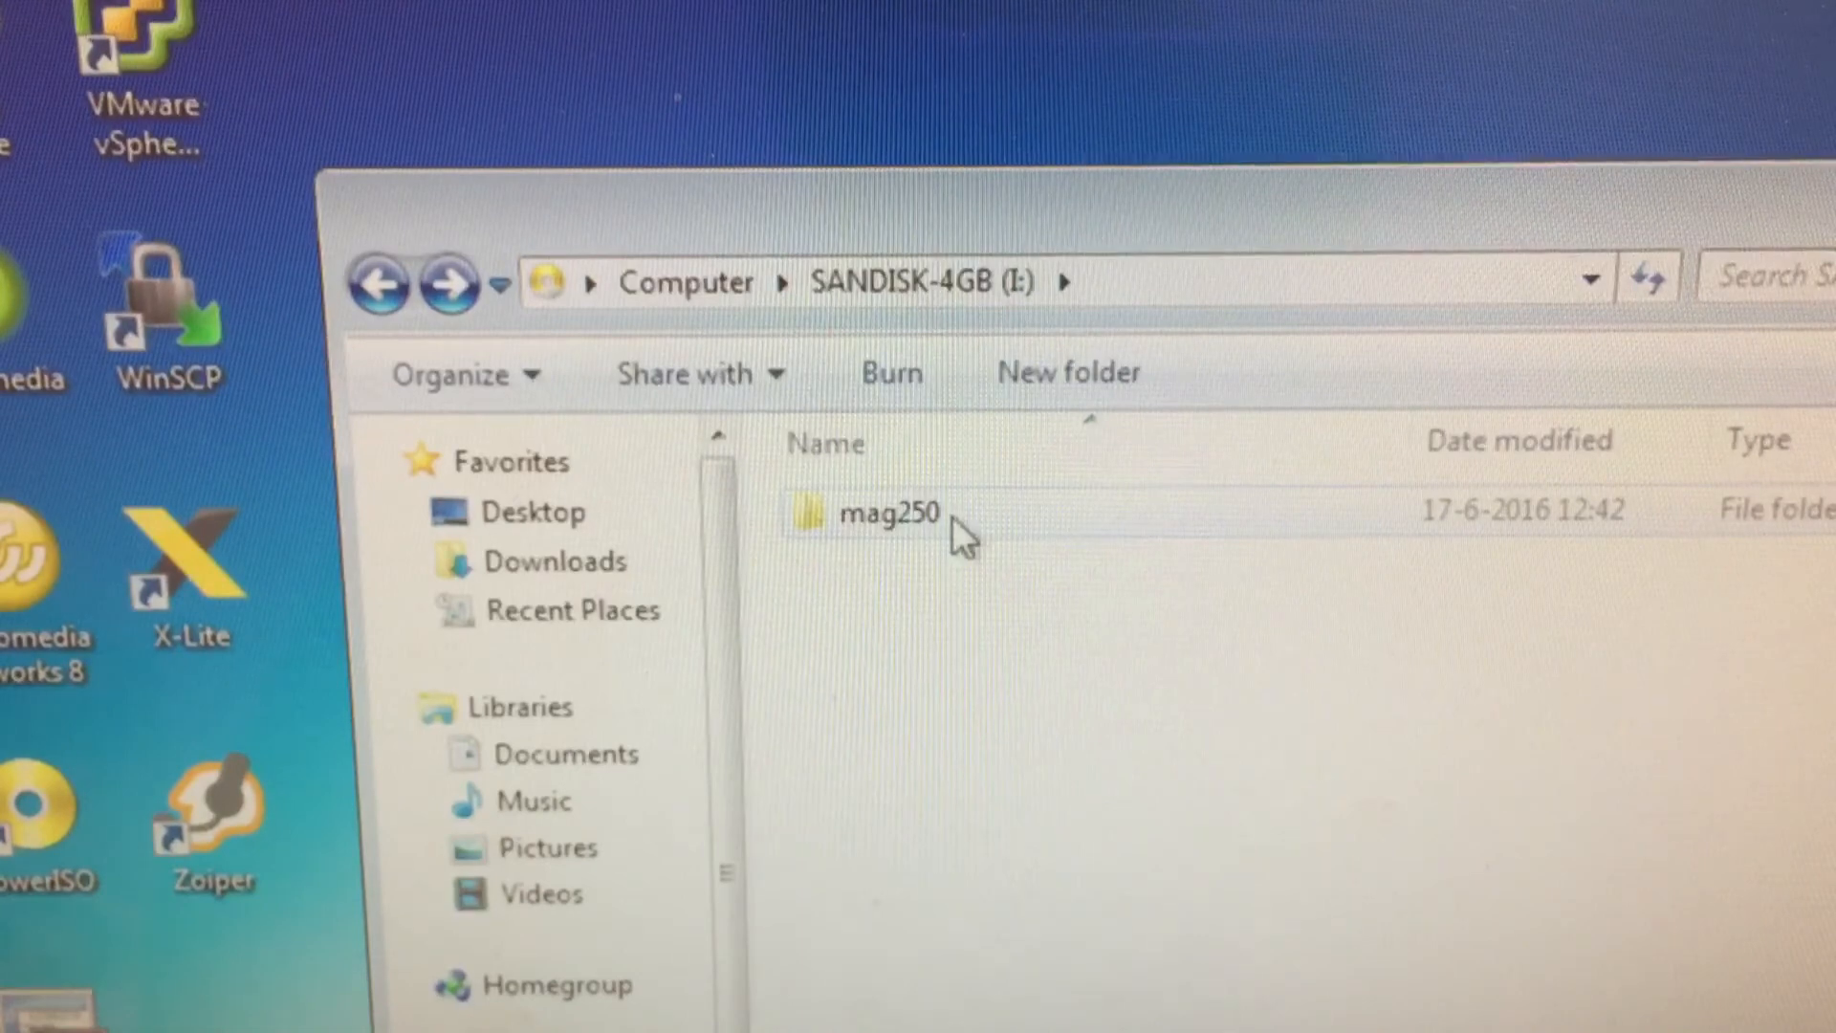
mouse_move(955, 539)
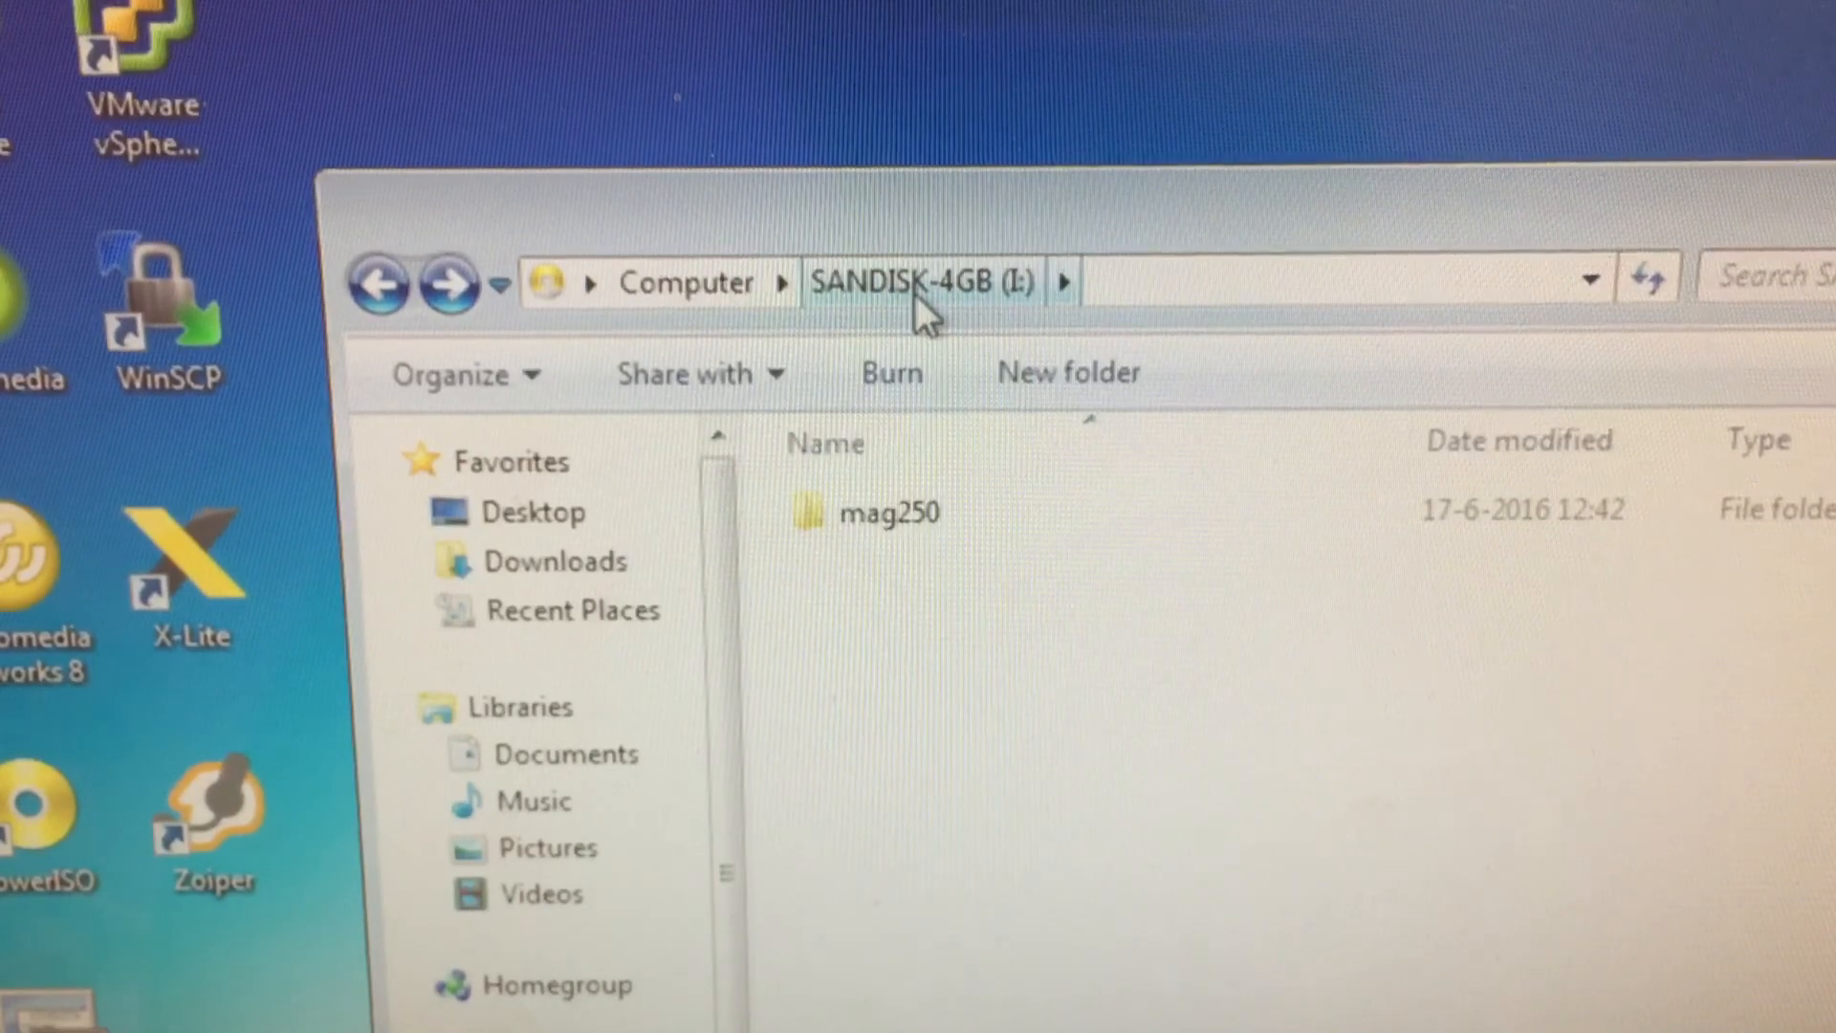
mouse_move(937, 327)
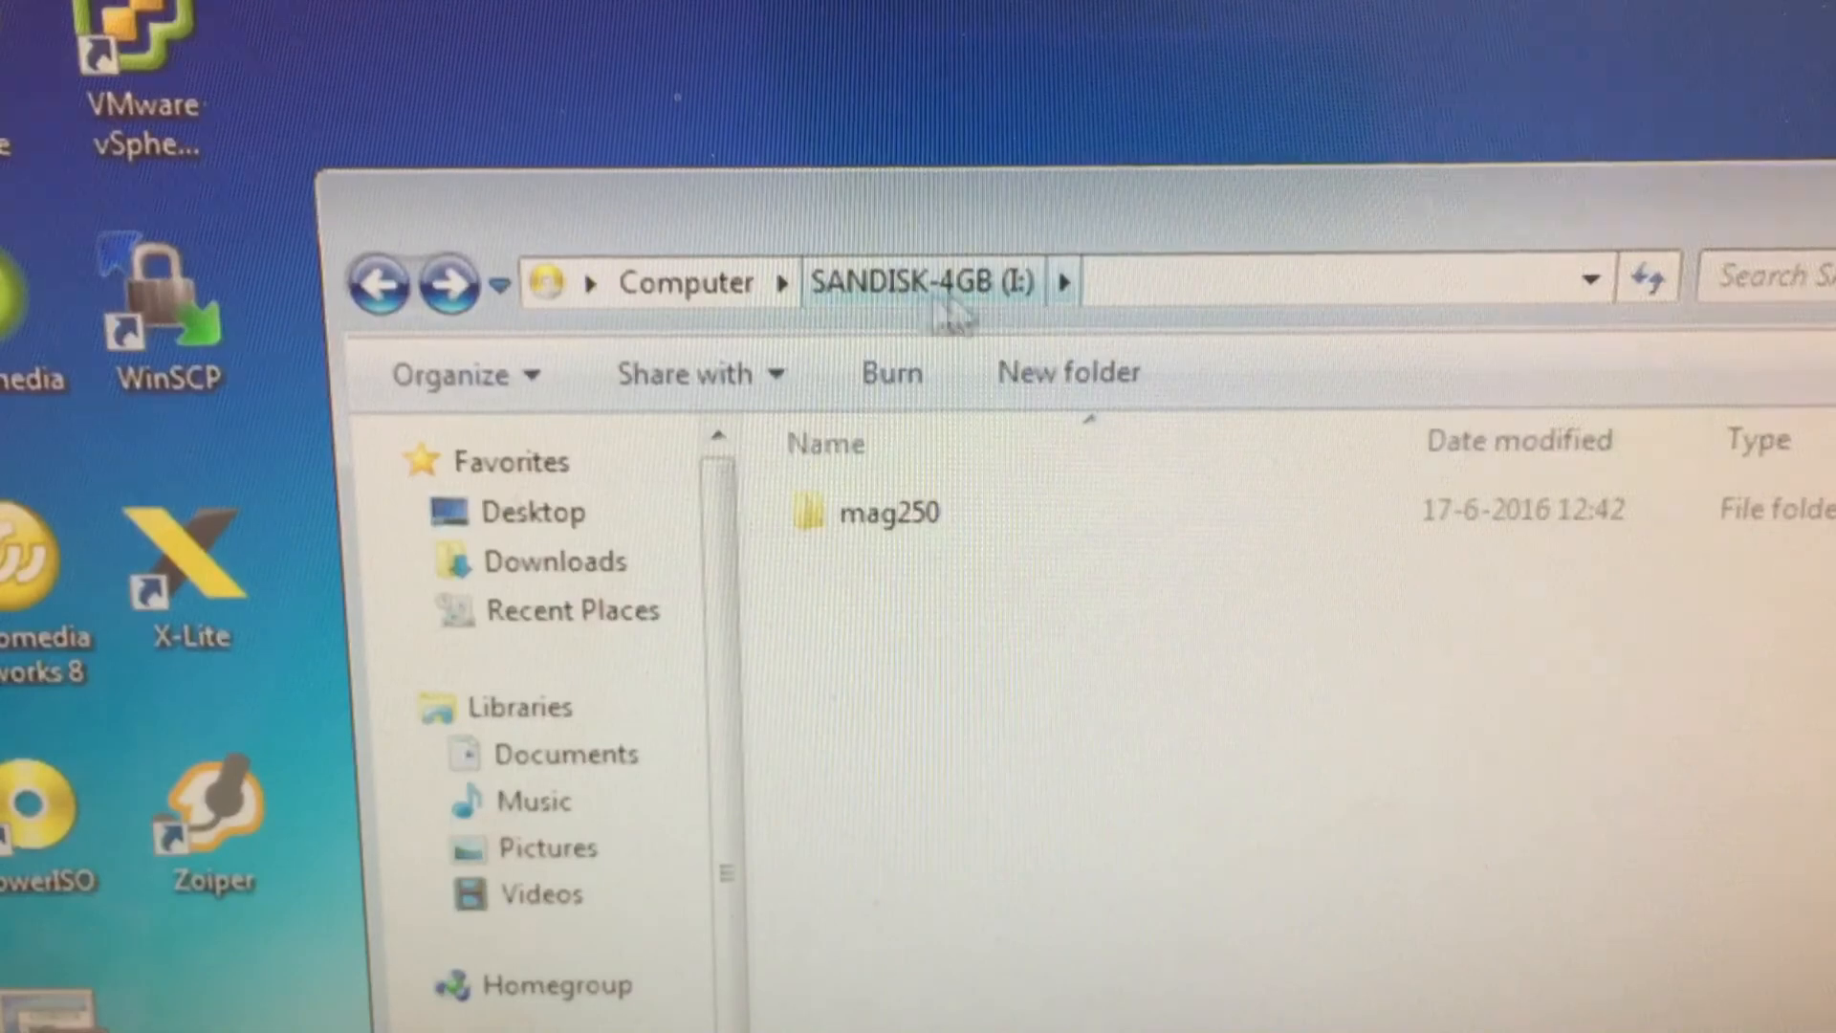